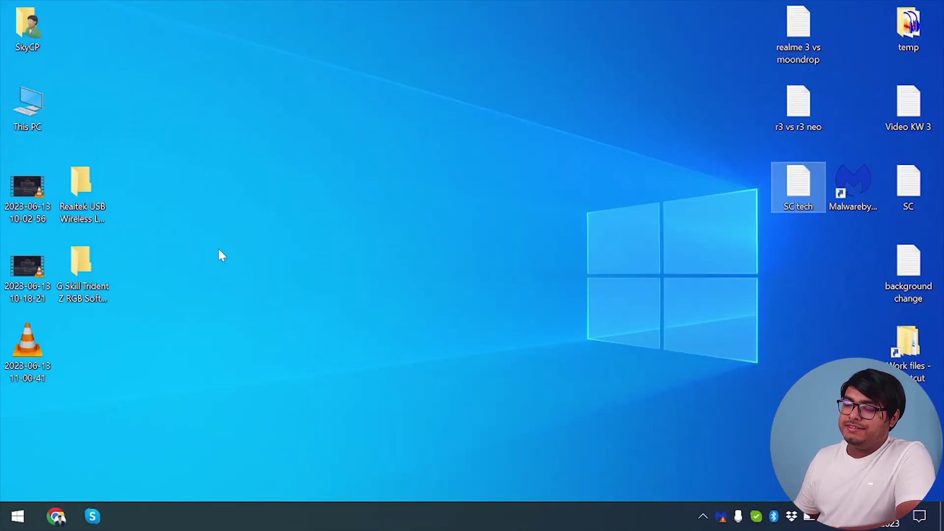
Launch Task Manager from the taskbar's right-click menu.
{"action": "right_click", "coordinate": [422, 516]}
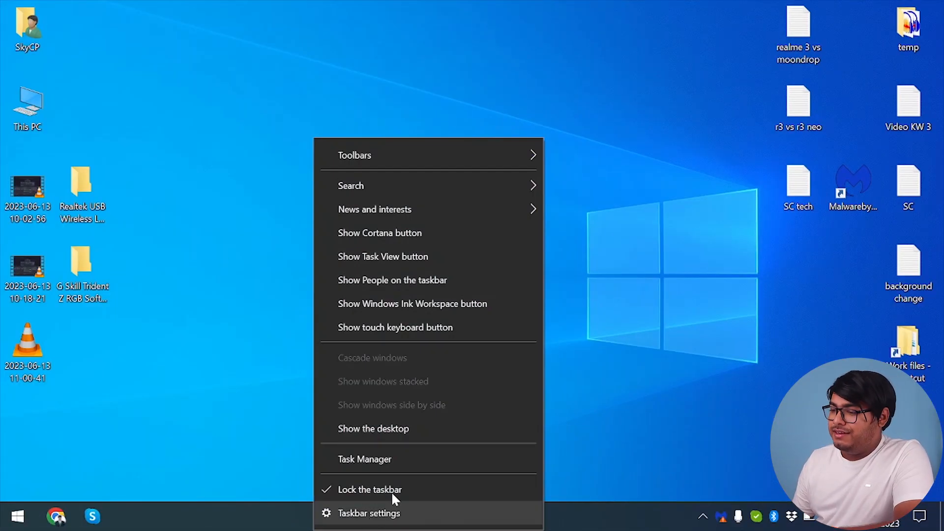
{"action": "left_click", "coordinate": [364, 459]}
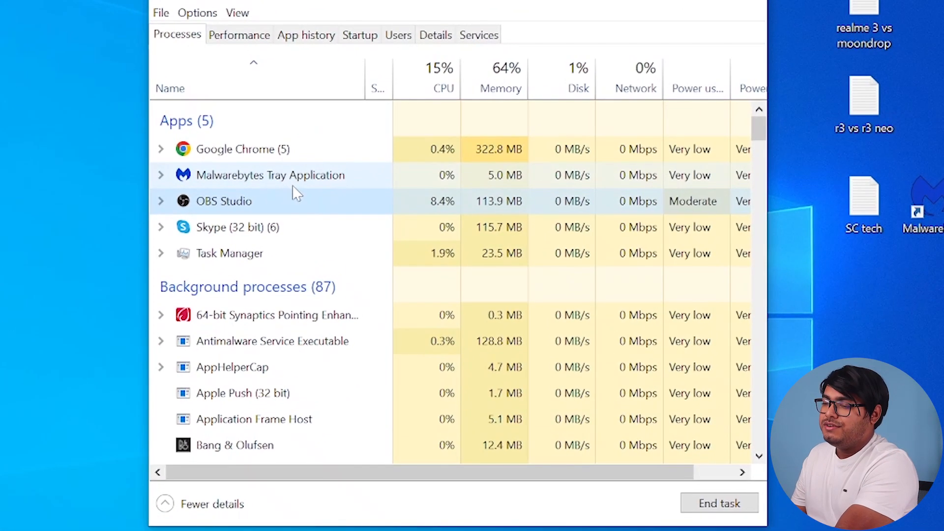
Scroll the Processes list down to the Client Server Runtime Process entries under Windows processes.
{"action": "scroll", "scroll_direction": "down", "scroll_amount": 3}
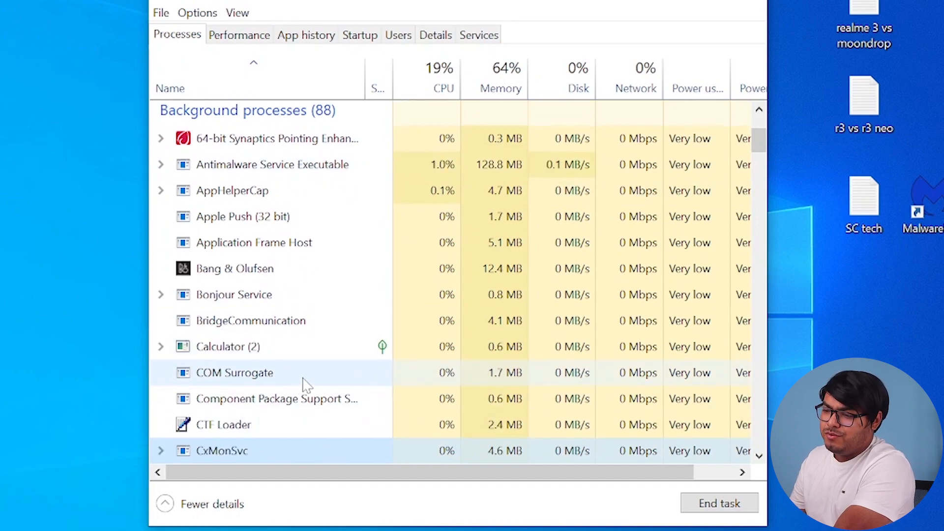
{"action": "scroll", "scroll_direction": "down", "scroll_amount": 3}
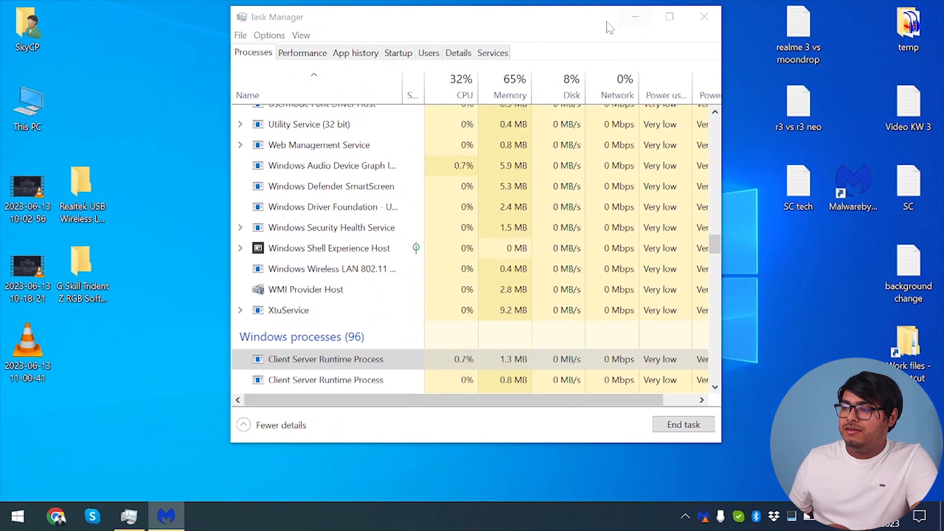
Dismiss the expired trial and upgrade offers to reach Malwarebytes Free and start a threat scan.
{"action": "left_click", "coordinate": [165, 516]}
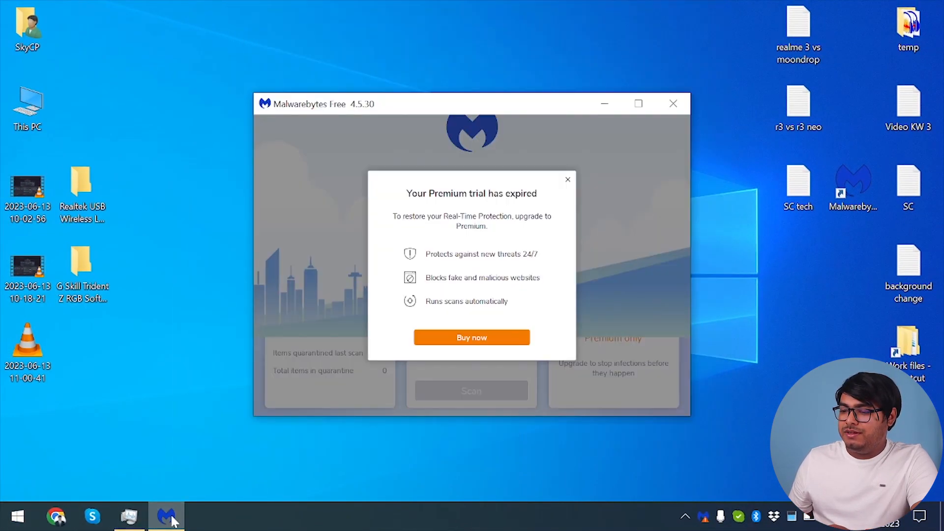
{"action": "left_click", "coordinate": [566, 179]}
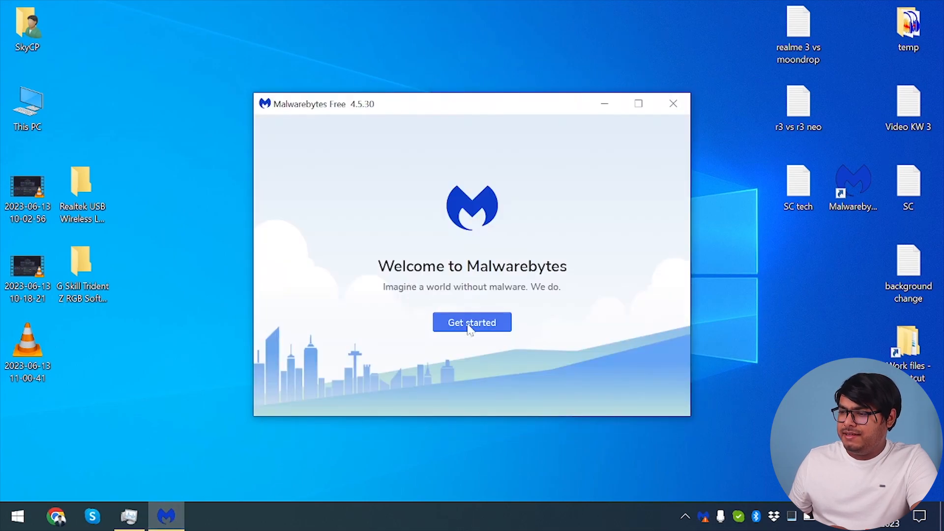
{"action": "left_click", "coordinate": [471, 322]}
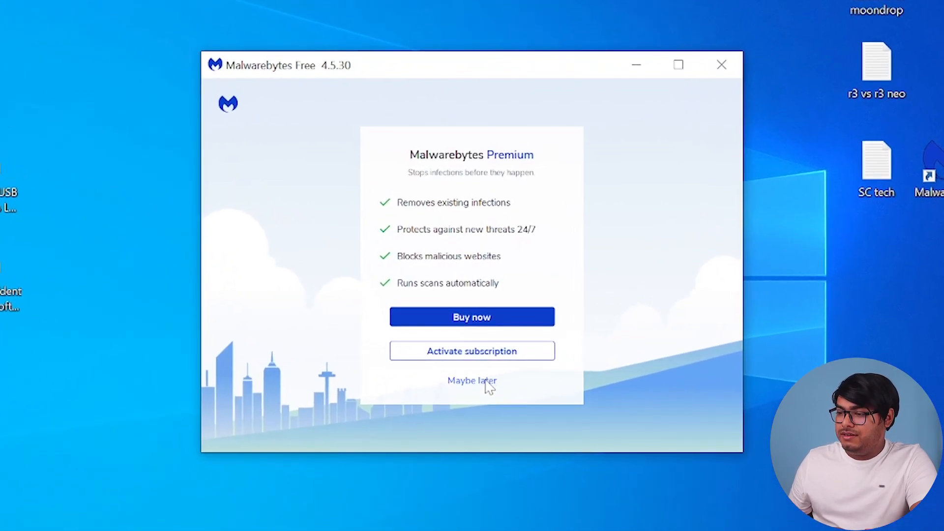
{"action": "left_click", "coordinate": [471, 379]}
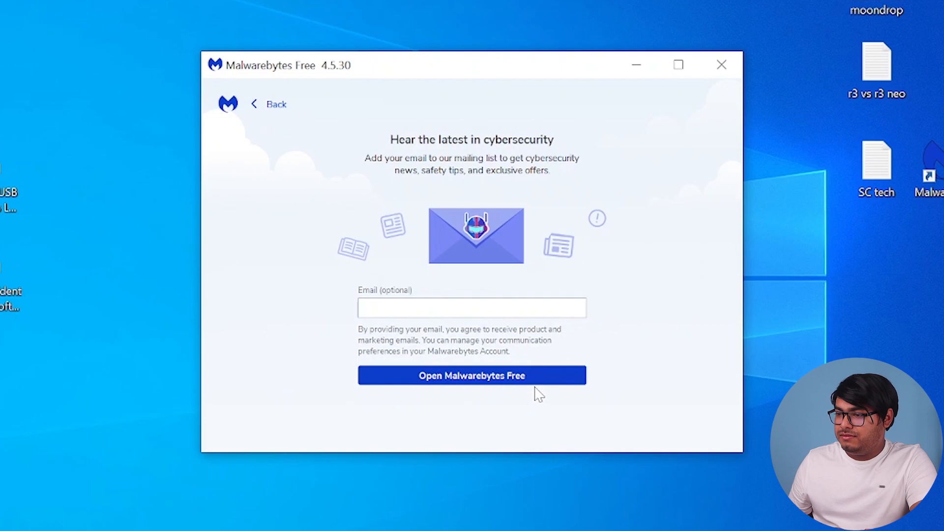
{"action": "left_click", "coordinate": [471, 375]}
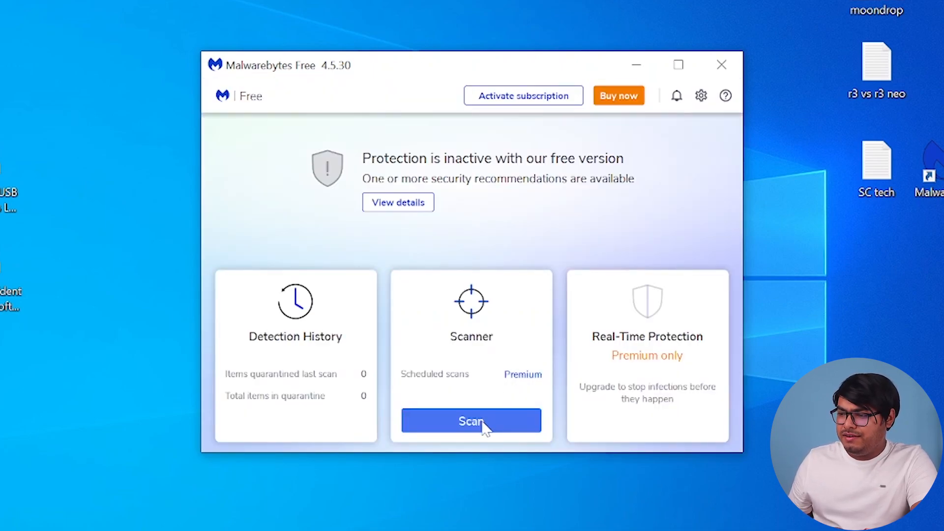
{"action": "left_click", "coordinate": [471, 421]}
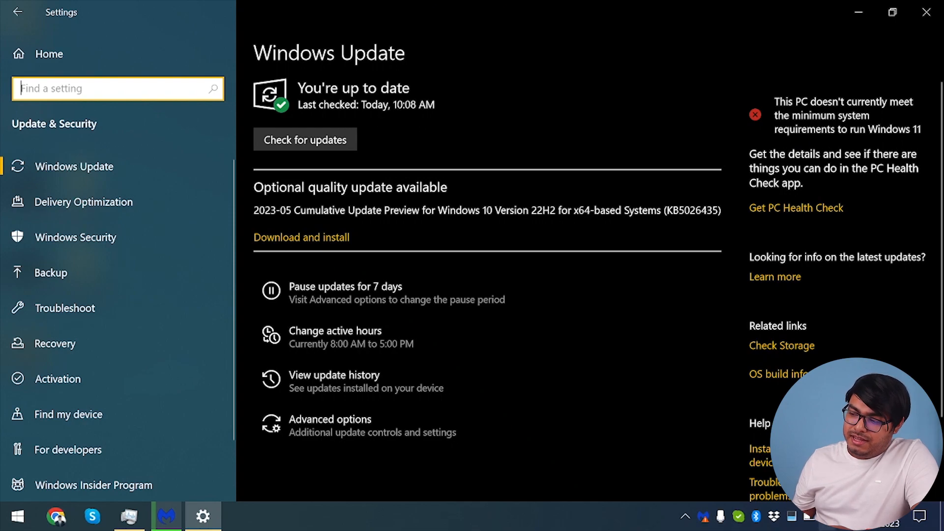
{"action": "mouse_move", "coordinate": [379, 126]}
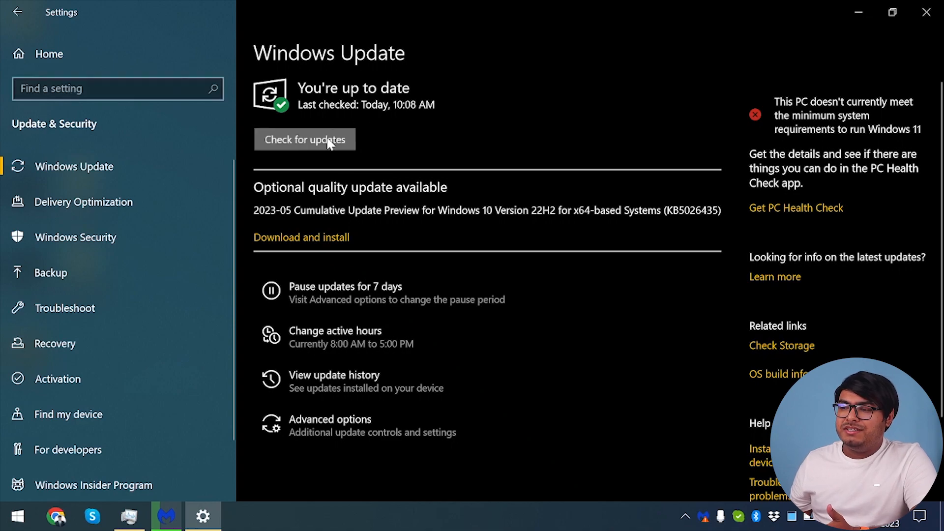
Run a fresh Windows Update check, reporting up to date as of 11:07 AM.
{"action": "left_click", "coordinate": [305, 139]}
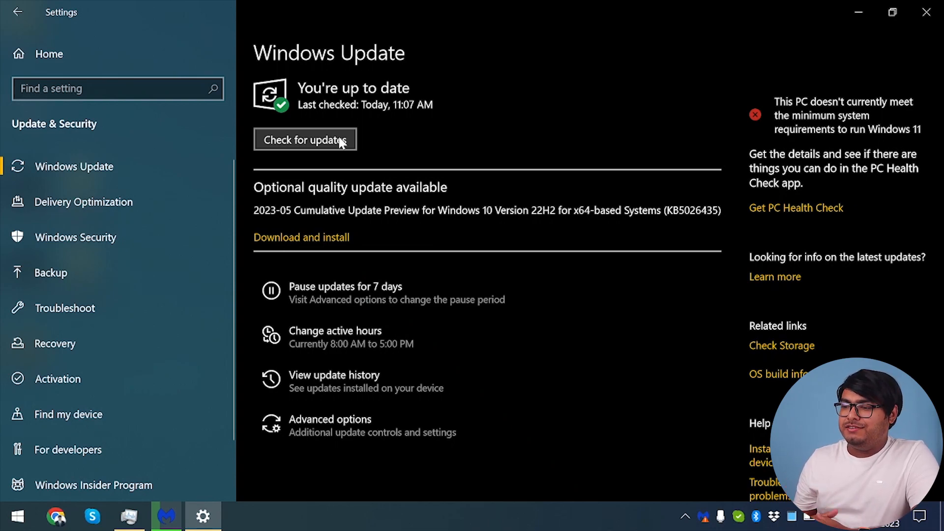
{"action": "mouse_move", "coordinate": [776, 131]}
{"action": "type", "text": "cmd"}
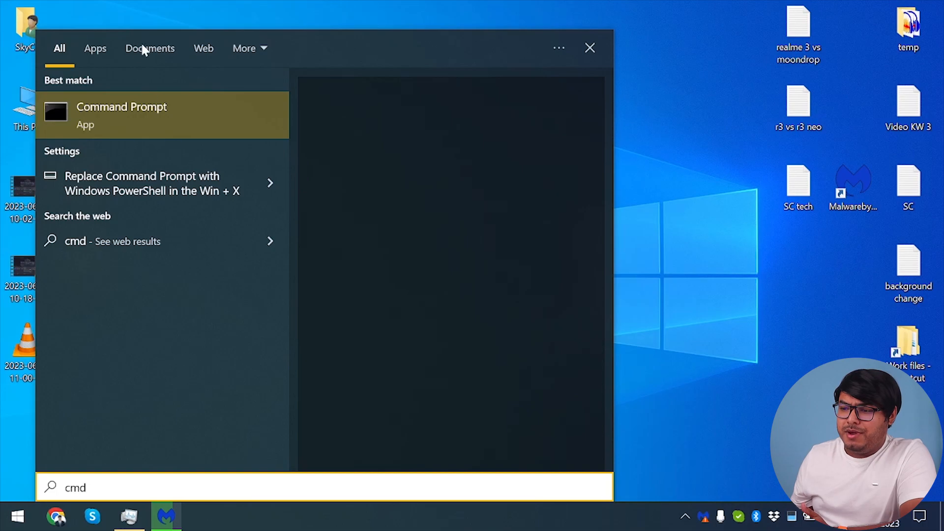
Run Command Prompt as administrator from the Start search results for cmd.
{"action": "right_click", "coordinate": [121, 115]}
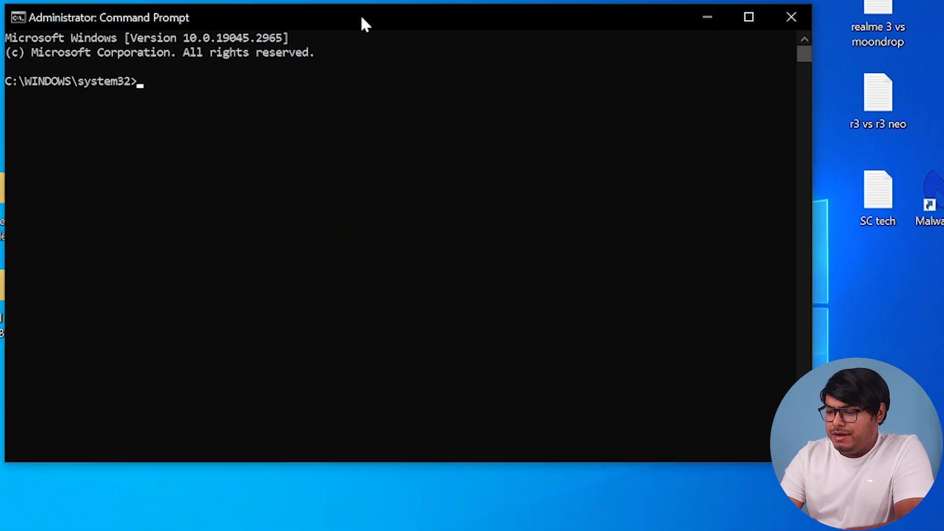
Enter sfc /scannow to start a system file integrity check.
{"action": "type", "text": "sfc"}
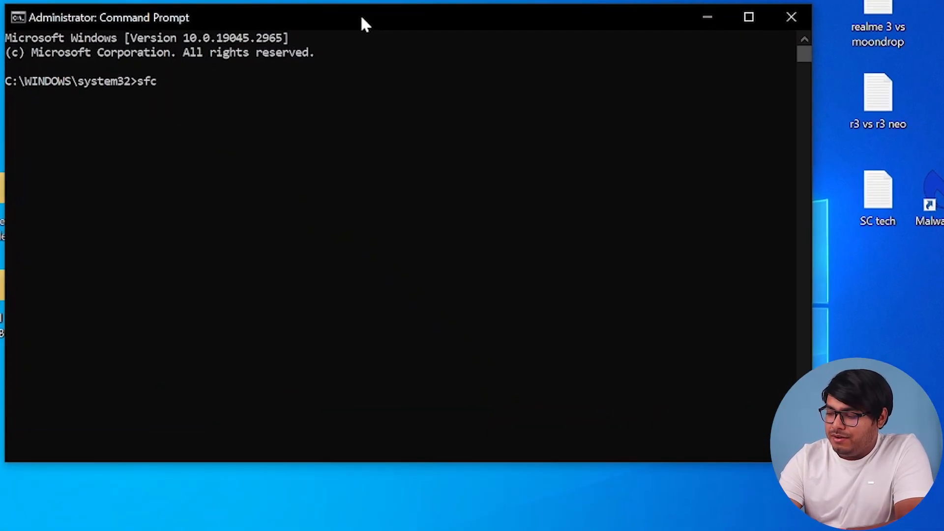
{"action": "type", "text": "/scannow"}
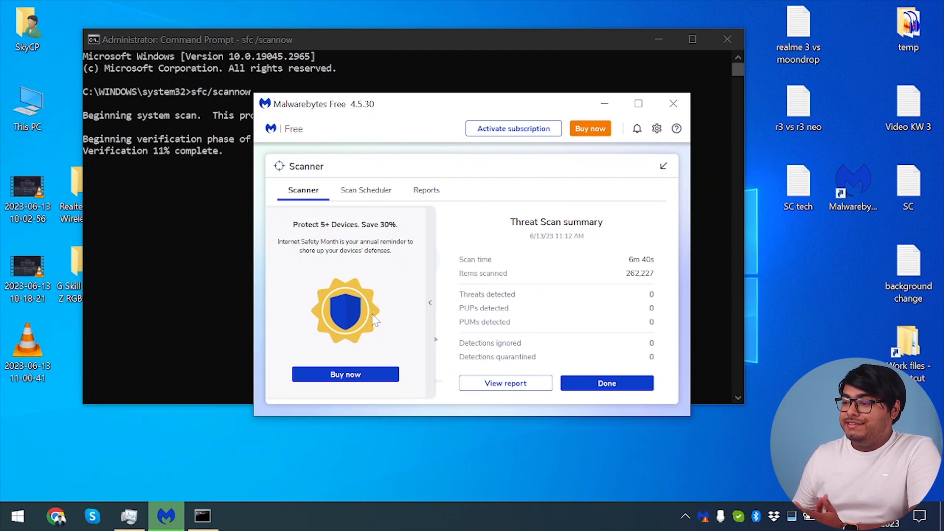
{"action": "mouse_move", "coordinate": [538, 363]}
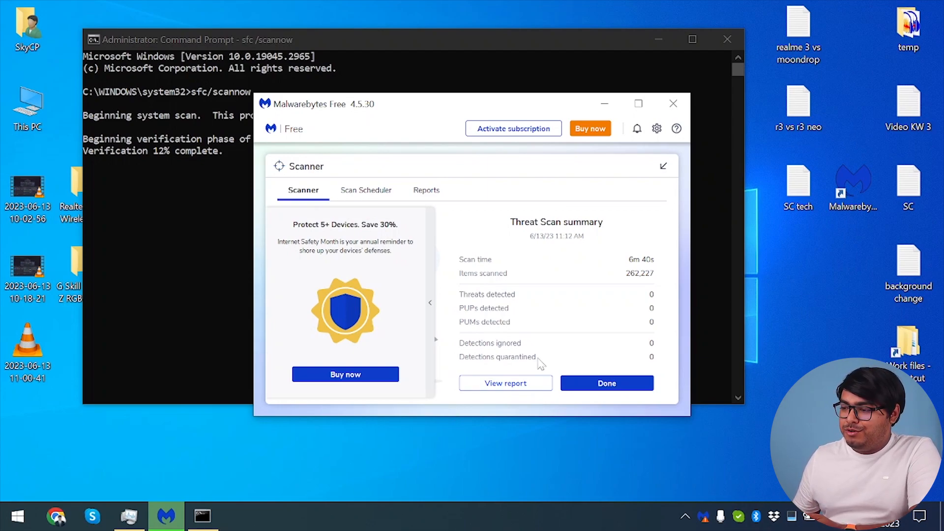
{"action": "mouse_move", "coordinate": [548, 318]}
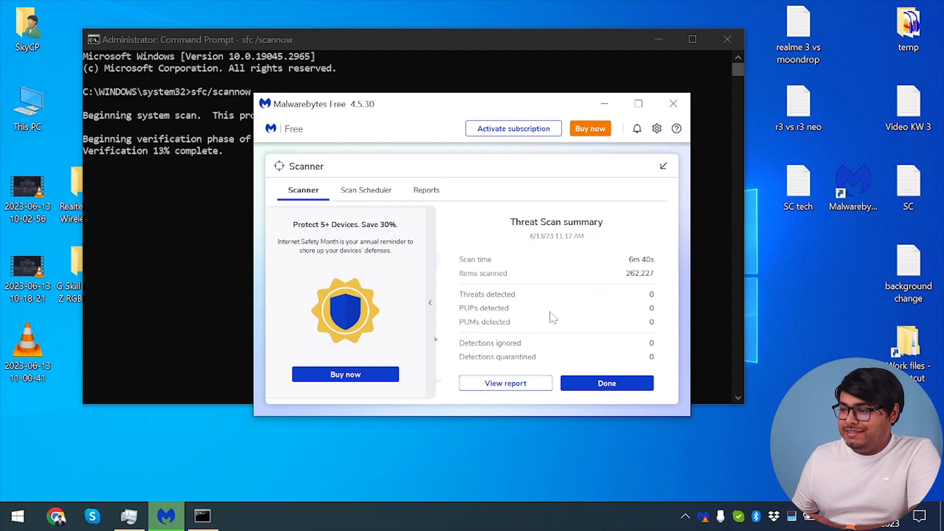
{"action": "mouse_move", "coordinate": [454, 346]}
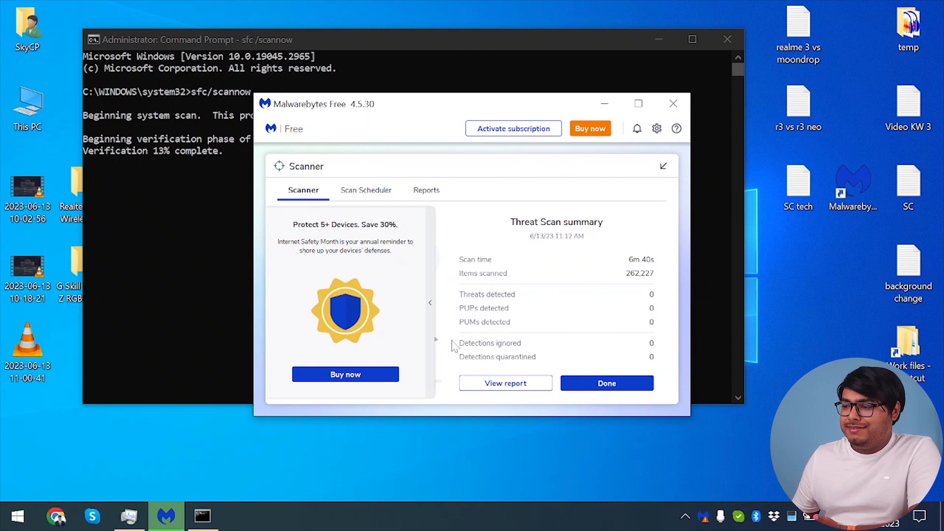
{"action": "mouse_move", "coordinate": [607, 384]}
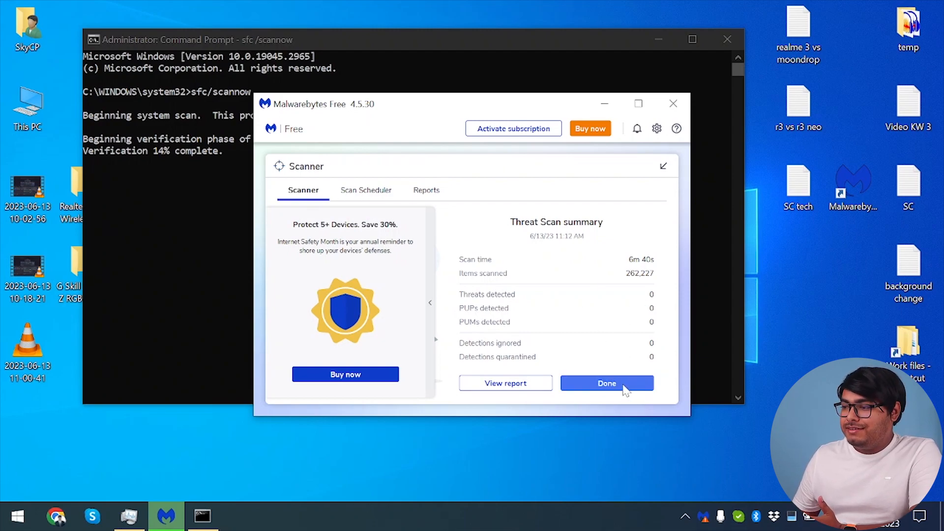
Close the Malwarebytes Threat Scan summary showing zero threats detected.
{"action": "left_click", "coordinate": [606, 384]}
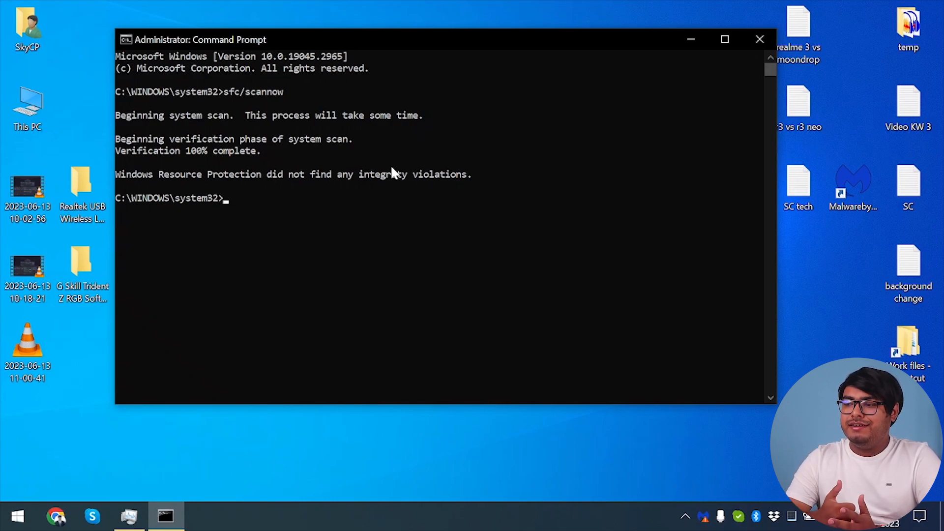
{"action": "mouse_move", "coordinate": [521, 220]}
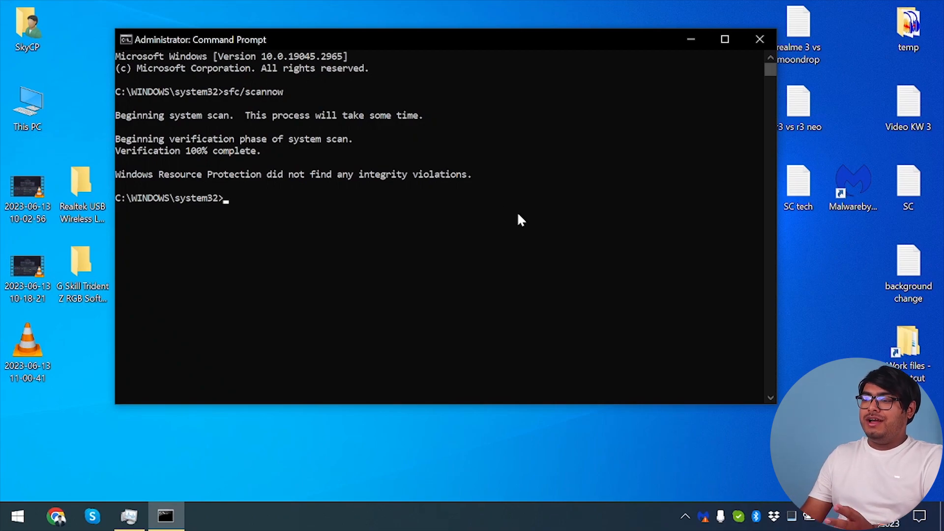
{"action": "mouse_move", "coordinate": [772, 65]}
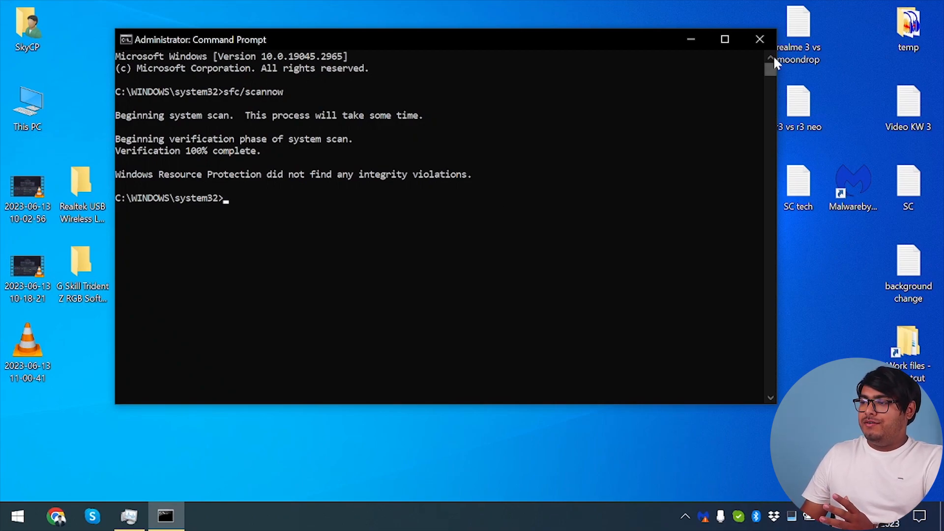
{"action": "mouse_move", "coordinate": [599, 135]}
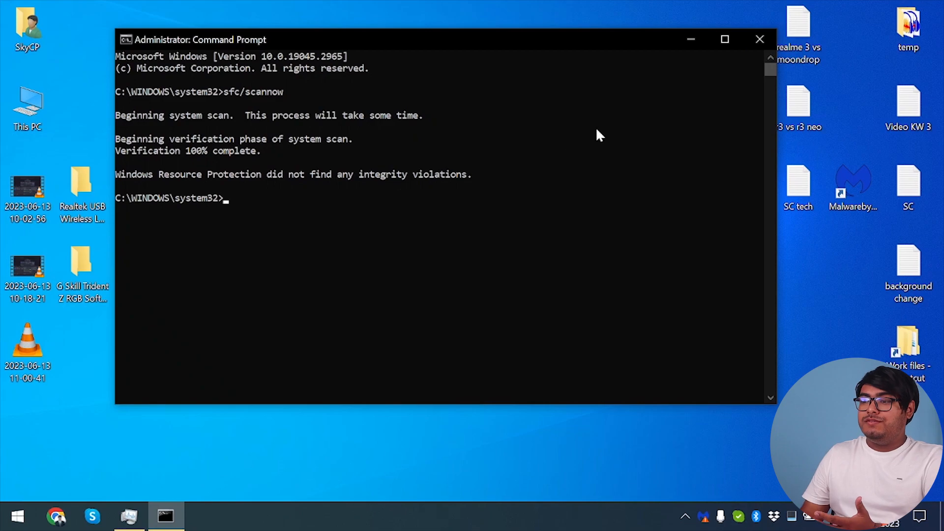
Close Command Prompt after sfc reports no integrity violations at 100%.
{"action": "left_click", "coordinate": [759, 39]}
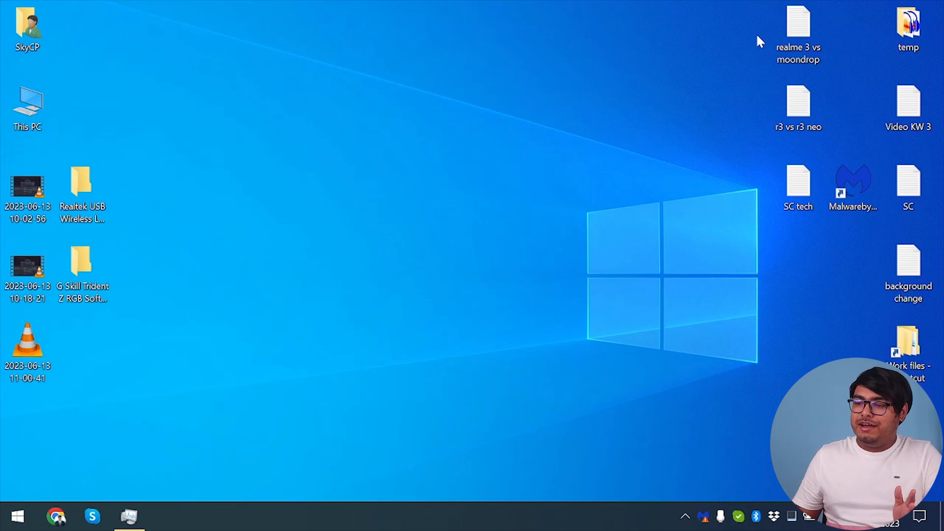
Restore Task Manager showing the Client Server Runtime Process entries.
{"action": "left_click", "coordinate": [129, 516]}
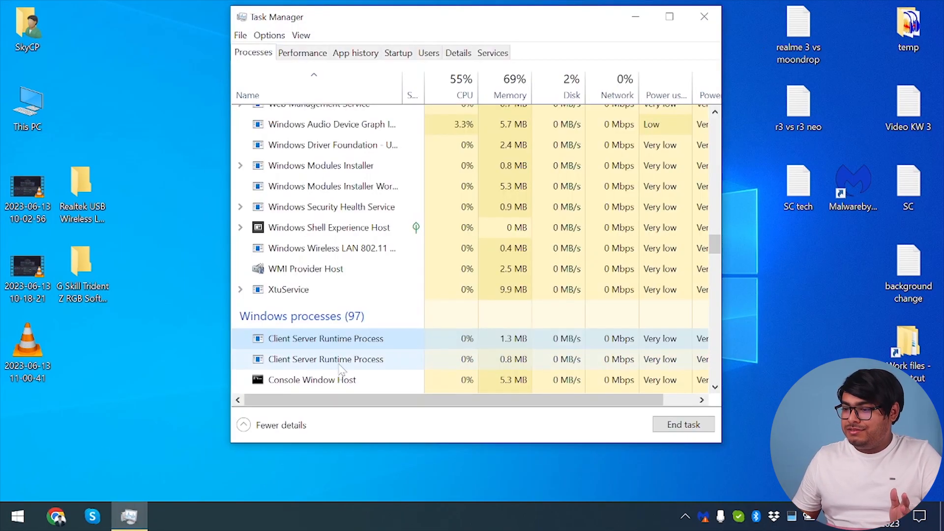